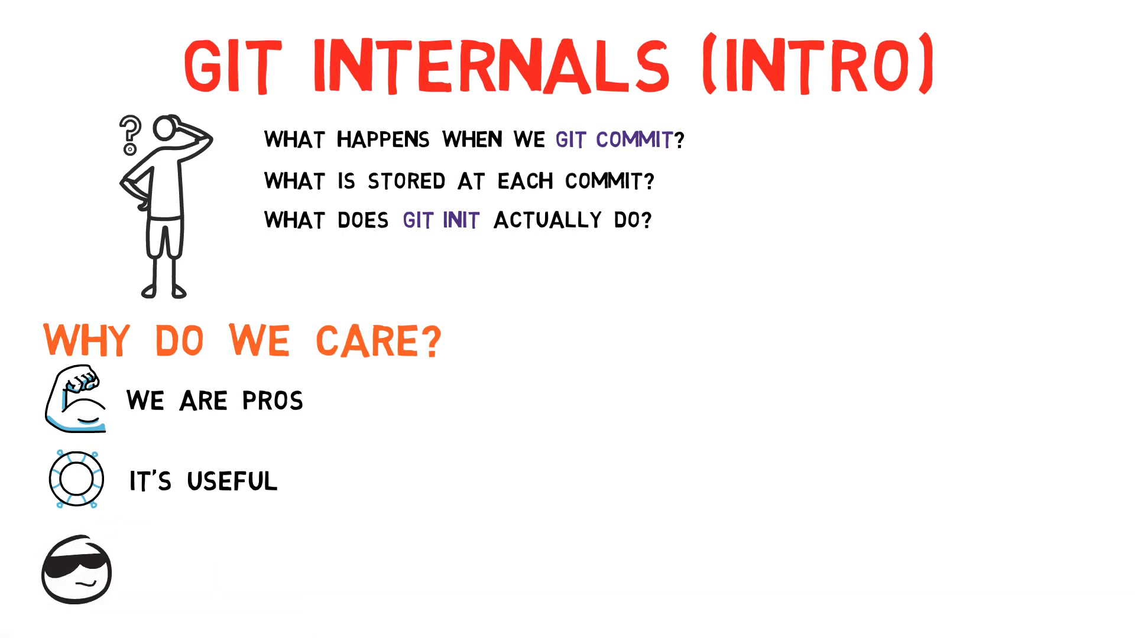
text(IT'S C)
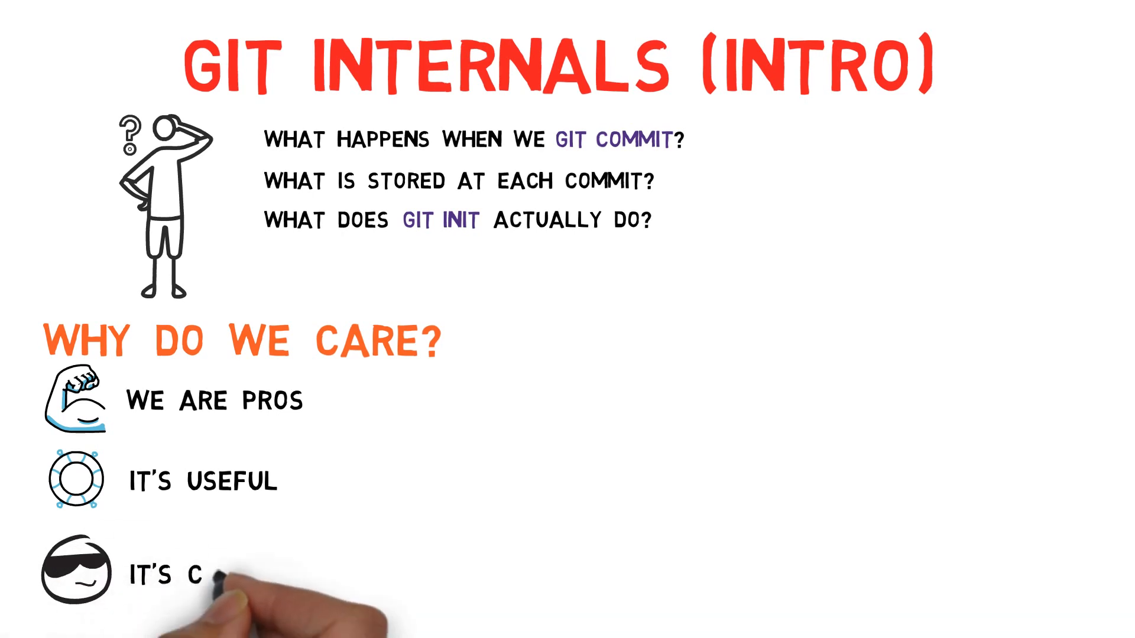
text(OOL ^^)
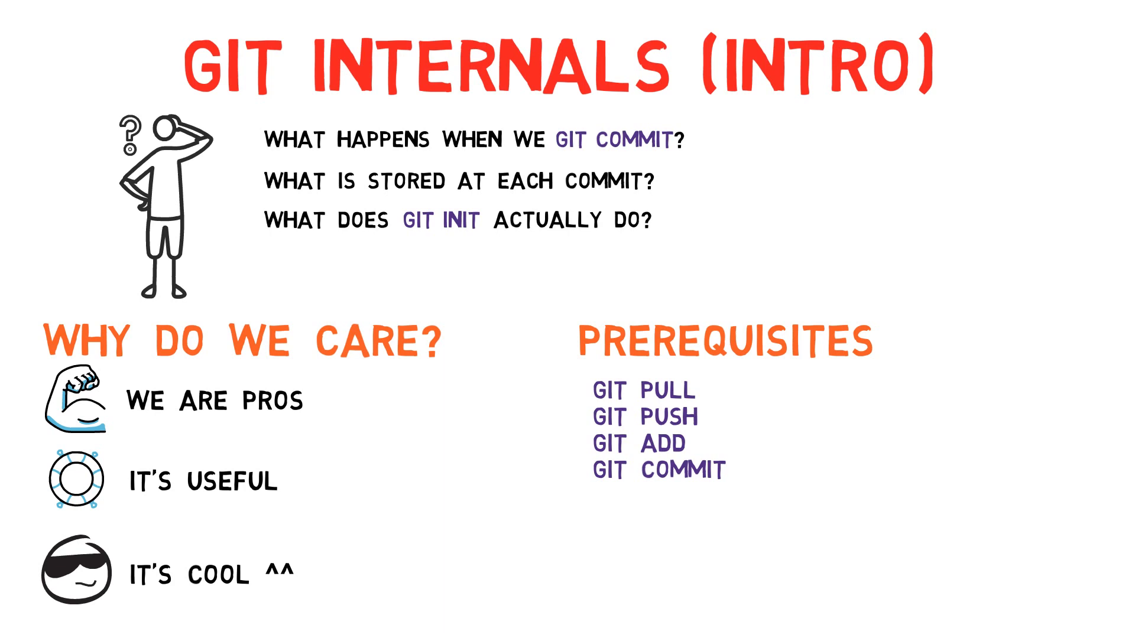
scroll(down, 3)
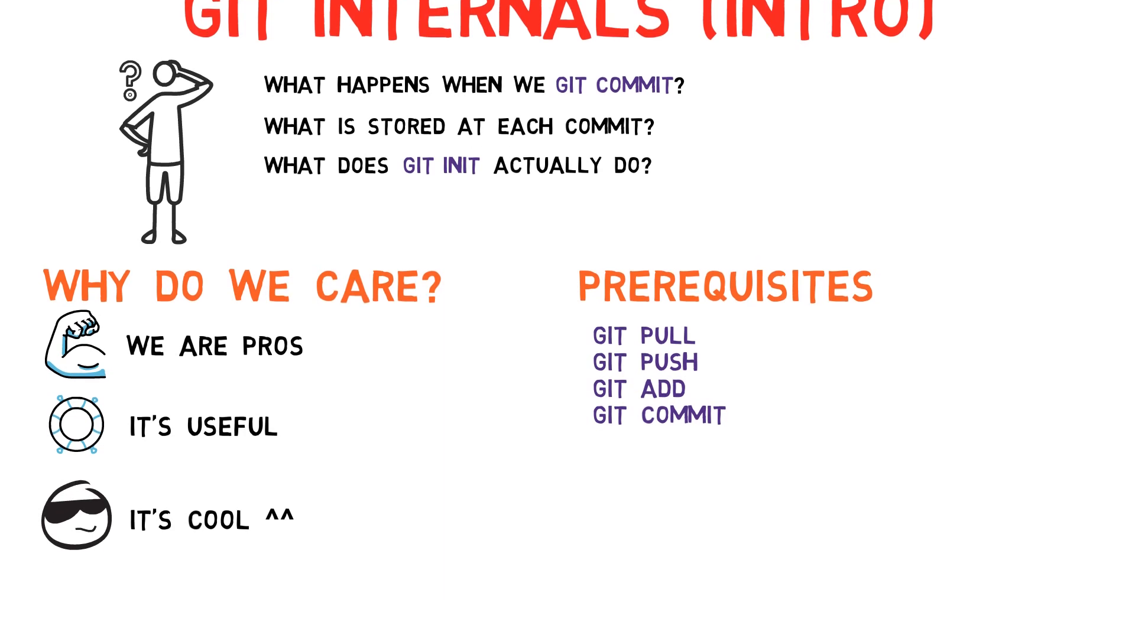
scroll(down, 3)
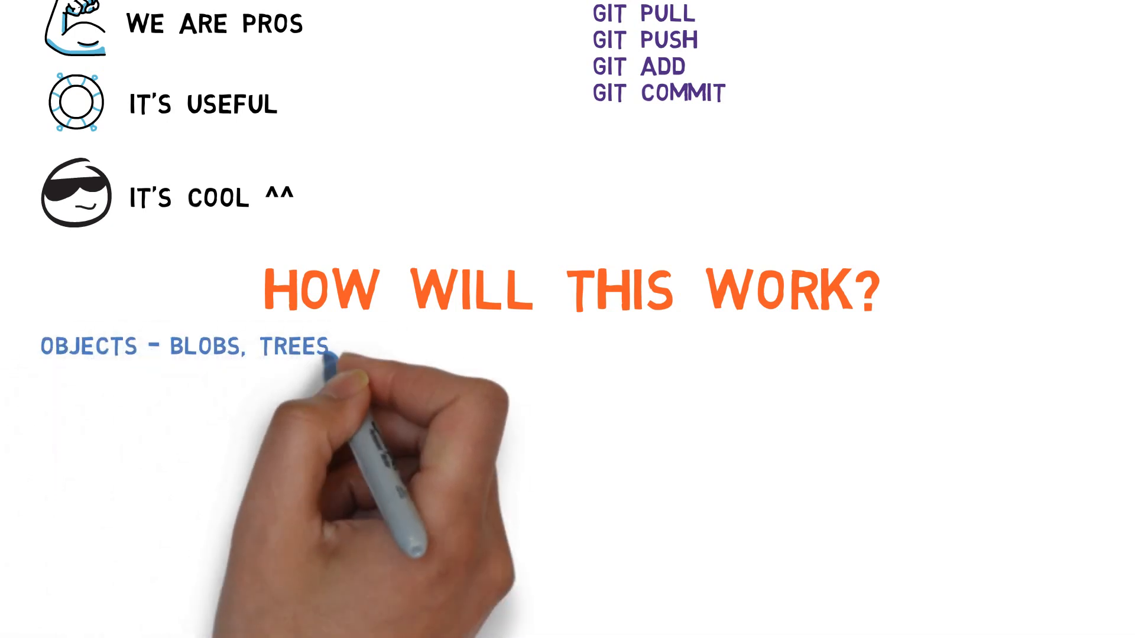
text(COMMITS)
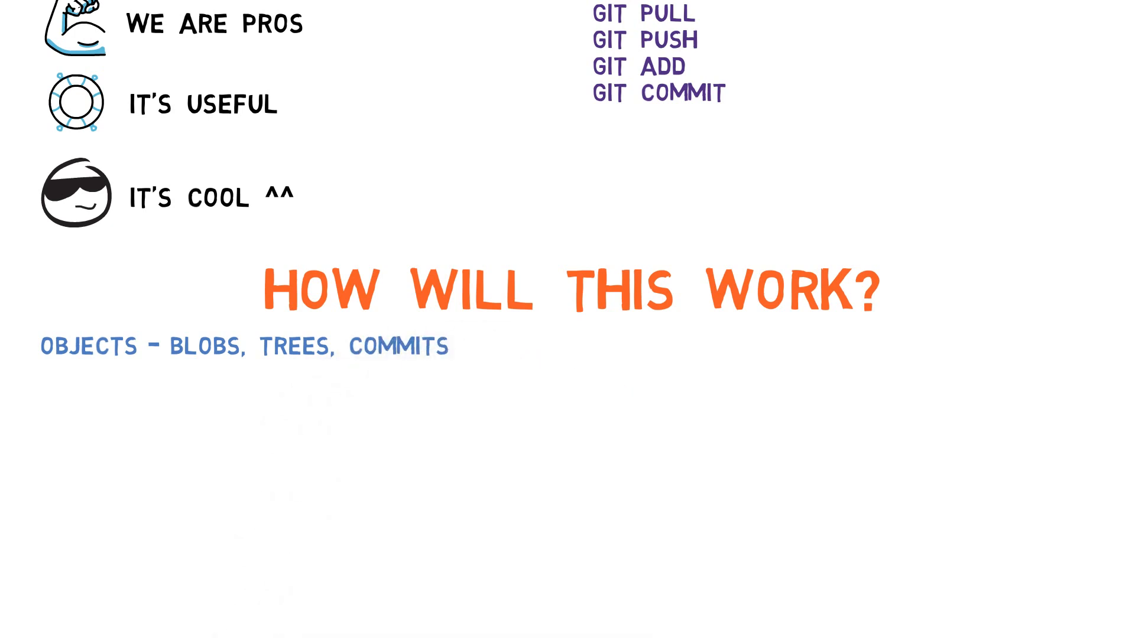
text(BRANCHES)
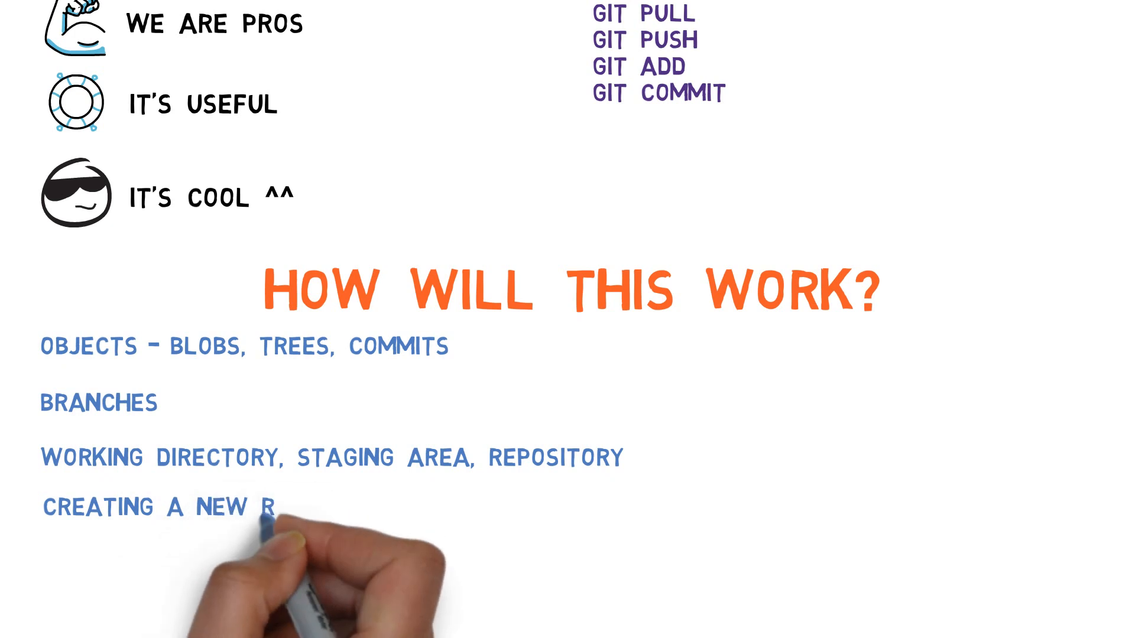
text(EPOSITORY)
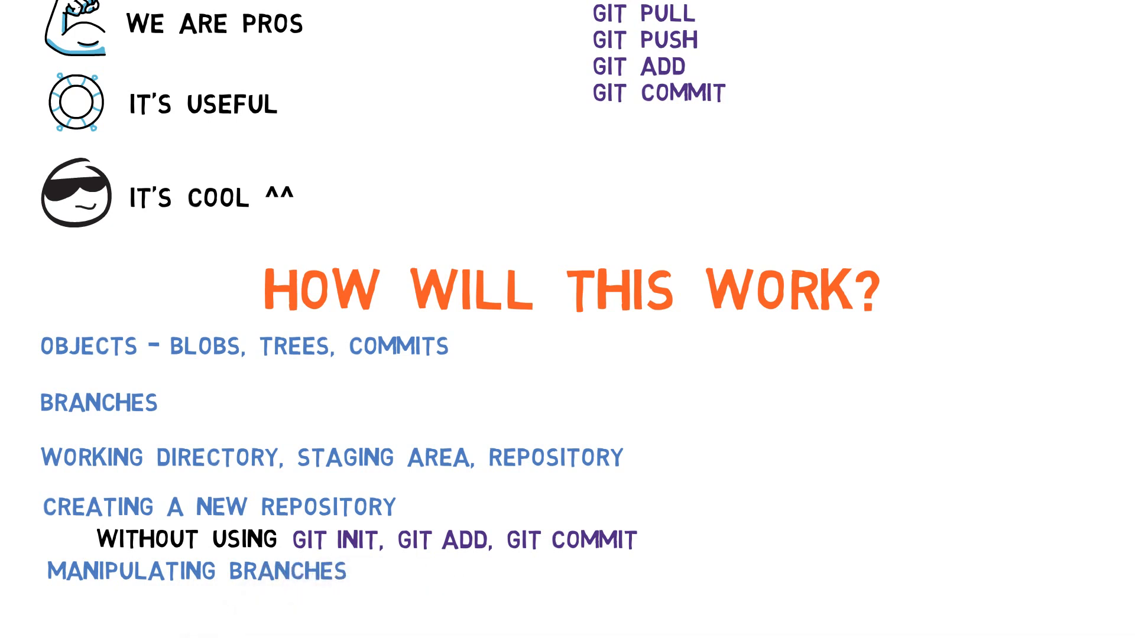
text(WITHOUT USING GIT BRANCH, GIT)
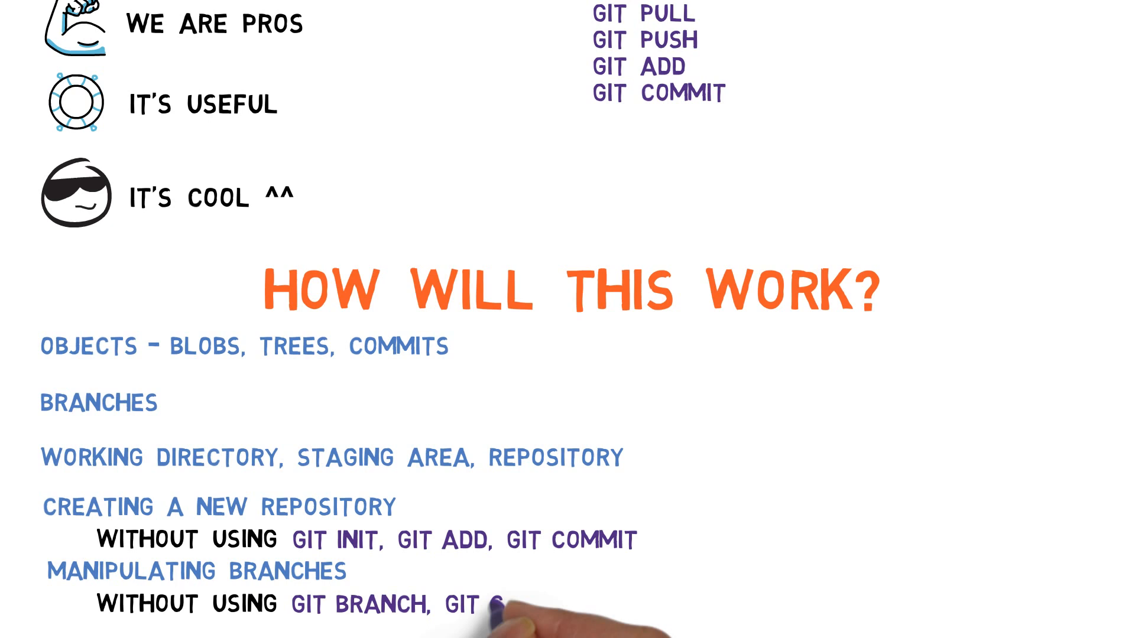
text(CHECKOUT)
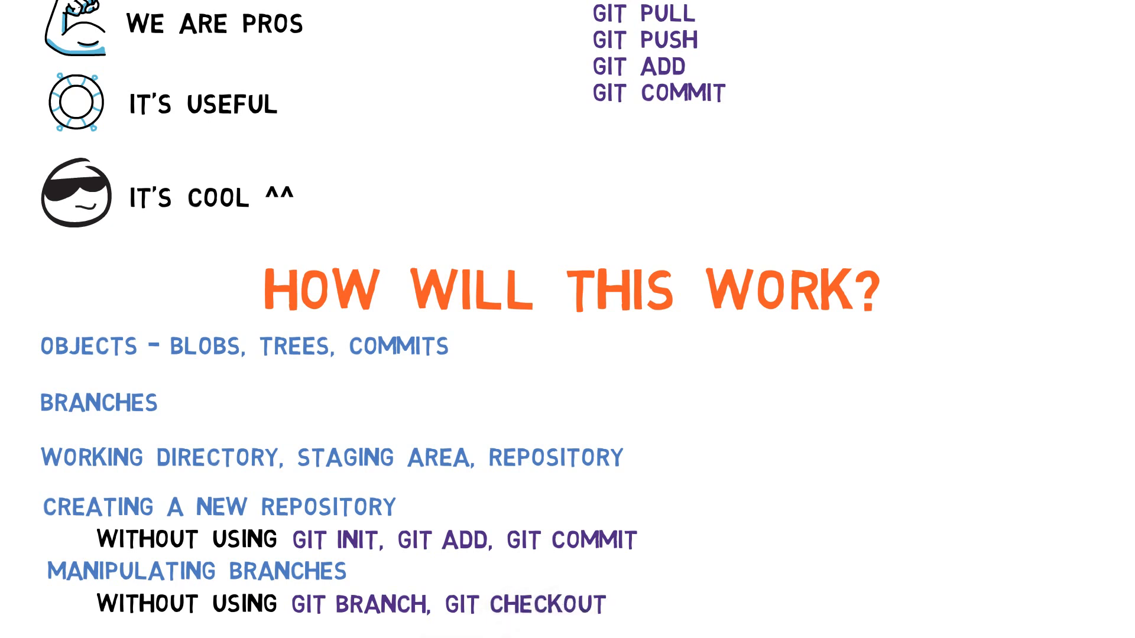